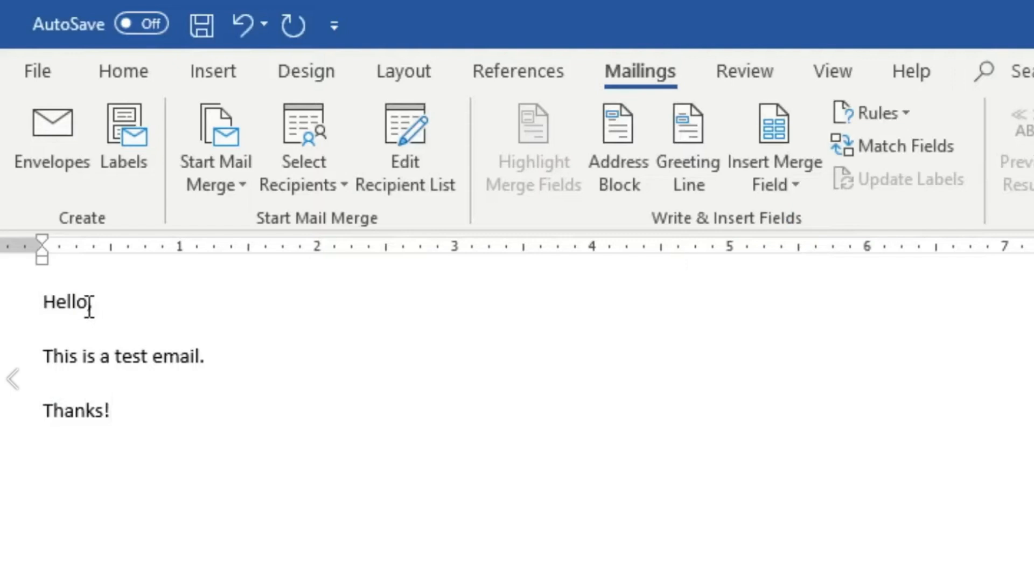
- Insert the First_Name merge field after 'Hello' so the greeting reads 'Hello «First_Name»,'
click(775, 138)
text( ,)
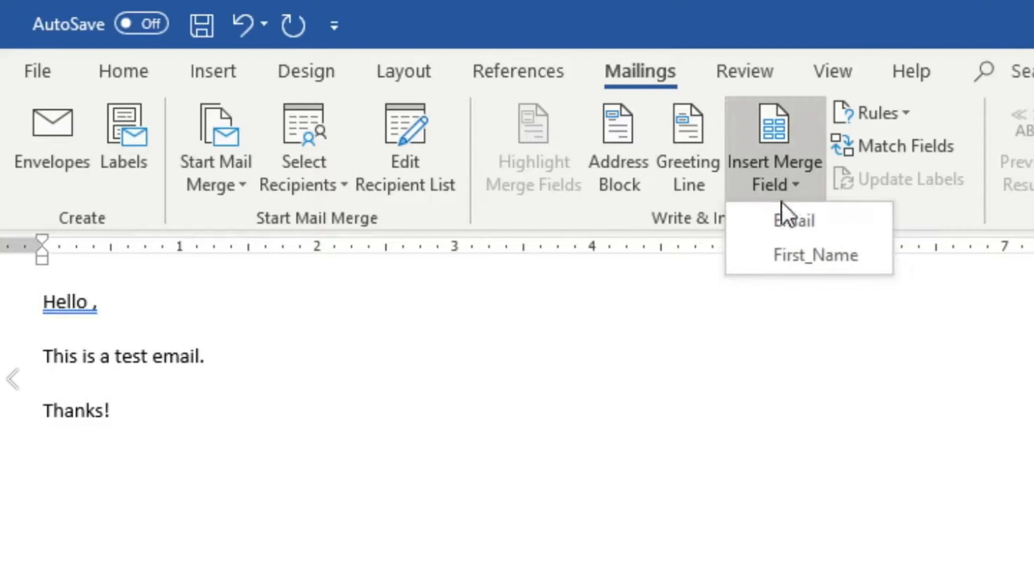
click(815, 254)
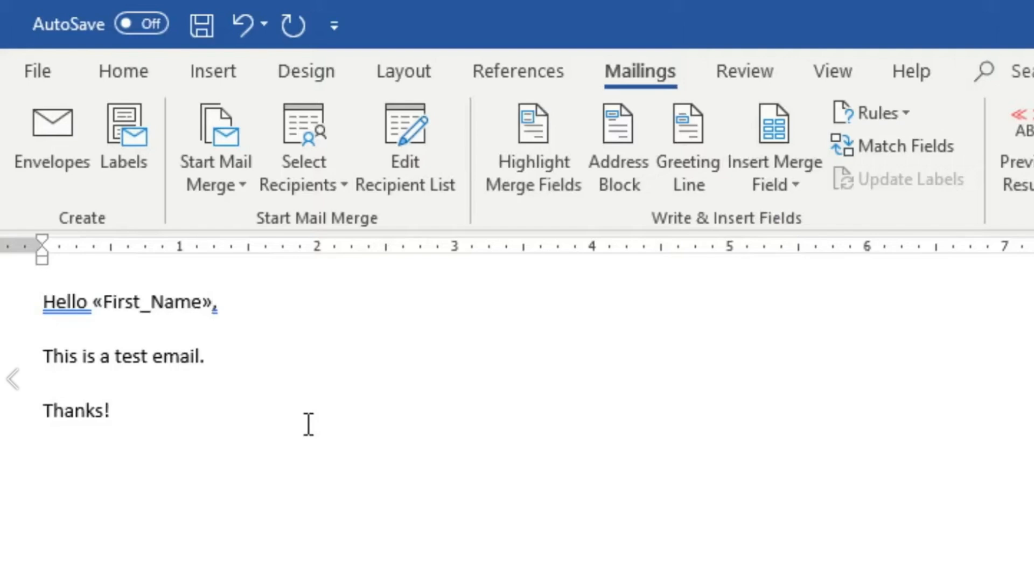
- Open Finish & Merge's Send Email Messages dialog and place the cursor in the Subject line box
click(795, 123)
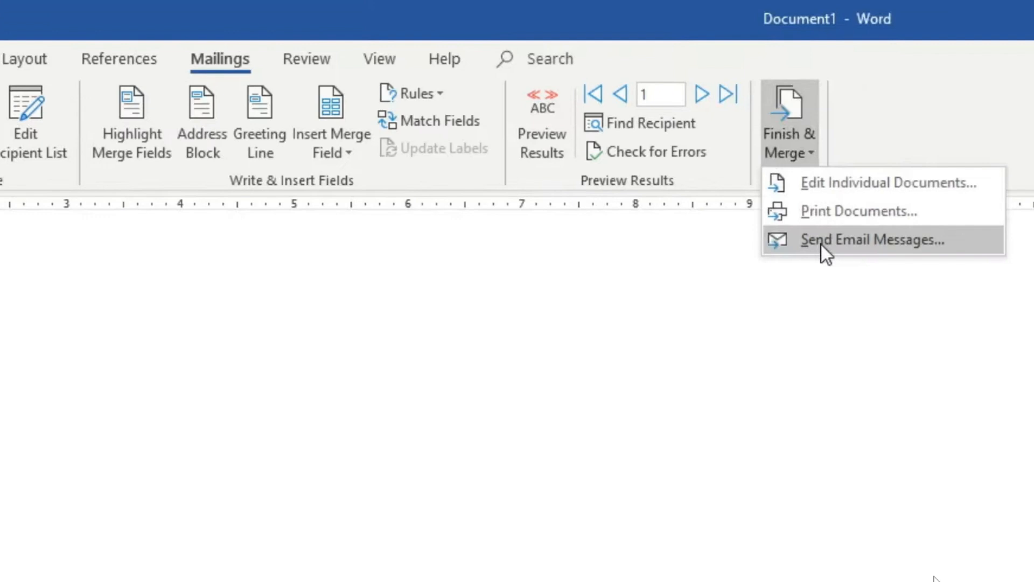
click(871, 239)
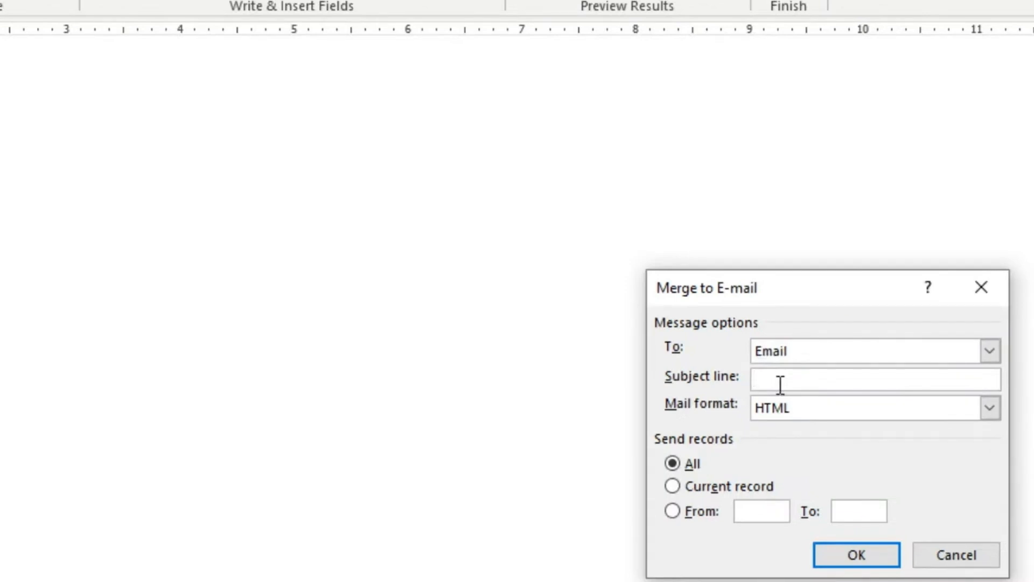
click(824, 378)
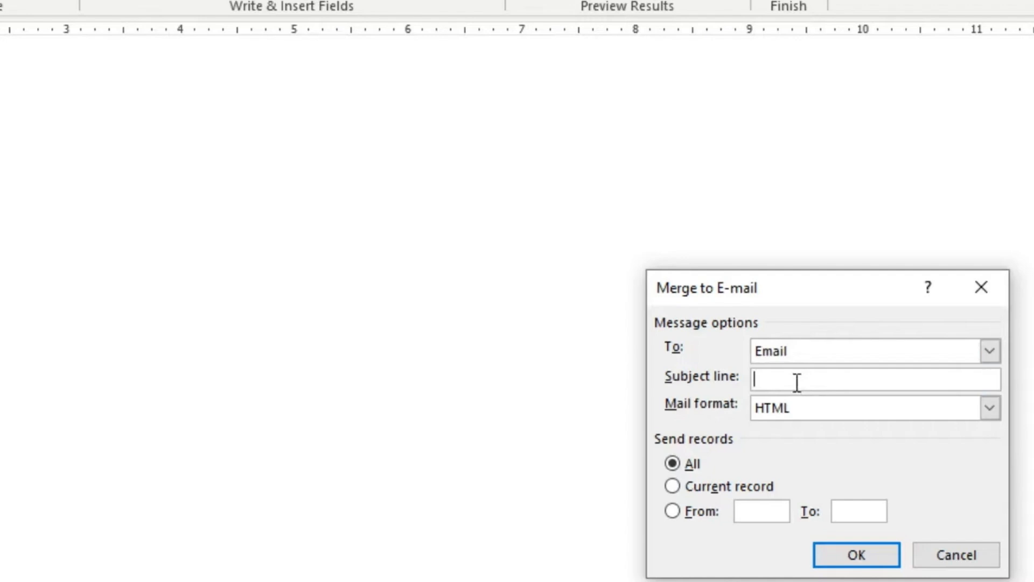